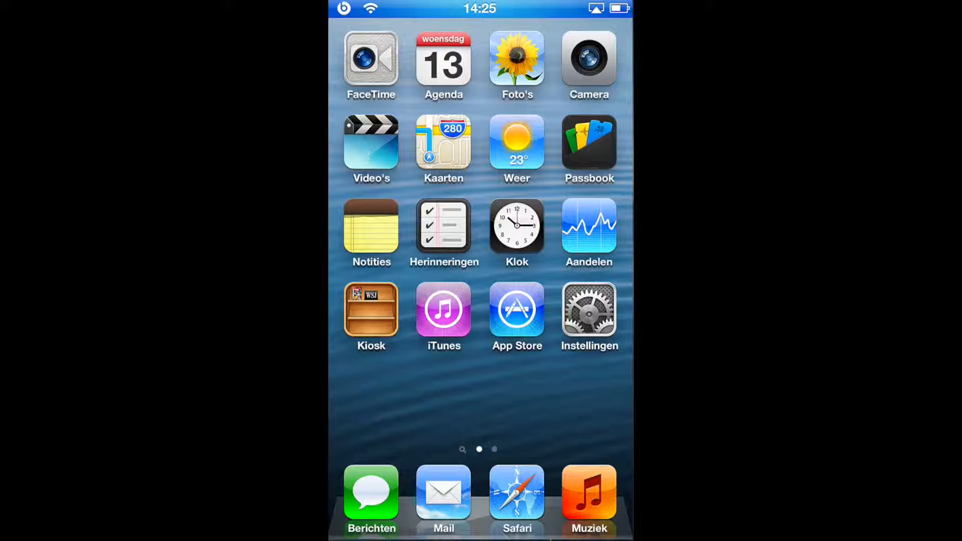
# Open the BiteYourApple source in Cydia and browse to Springtomize 2
pyautogui.hscroll(-3)
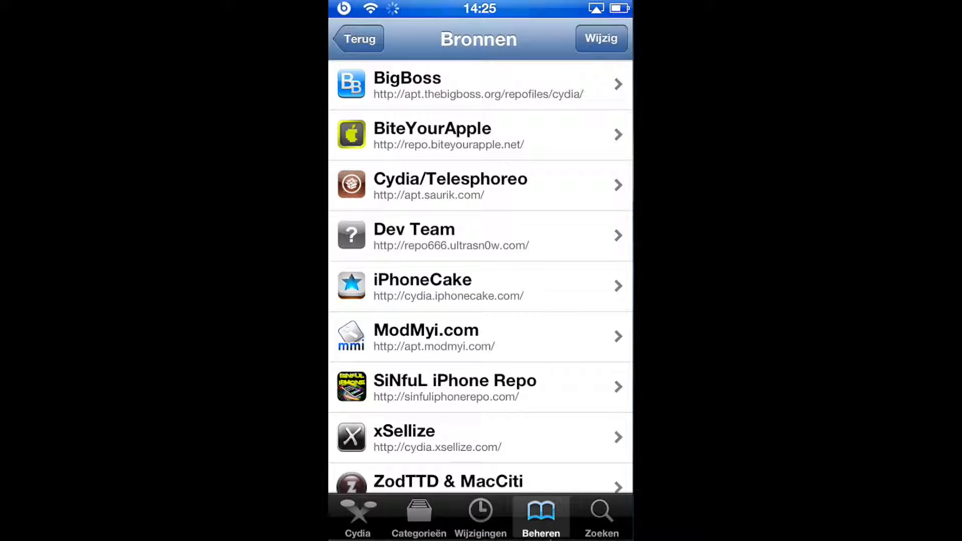
pyautogui.click(480, 136)
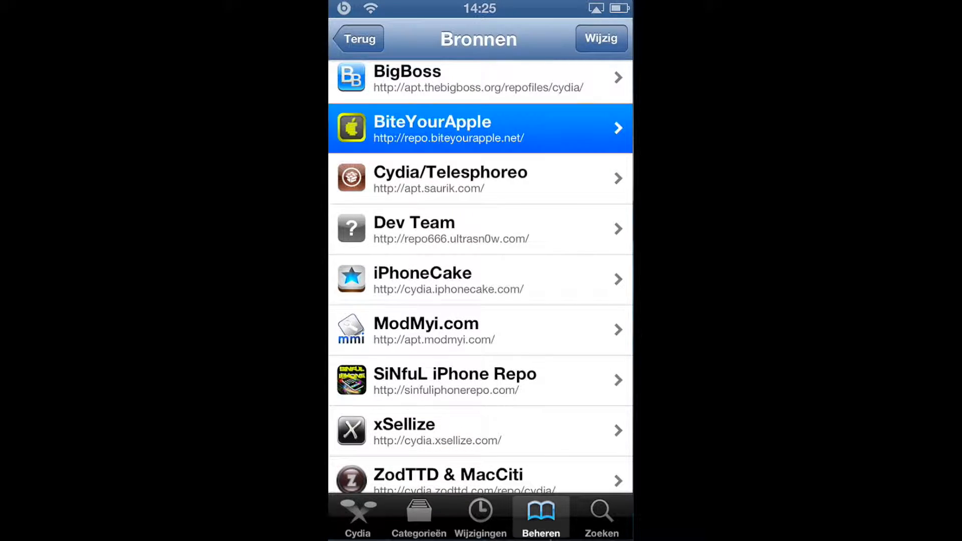
pyautogui.scroll(-3)
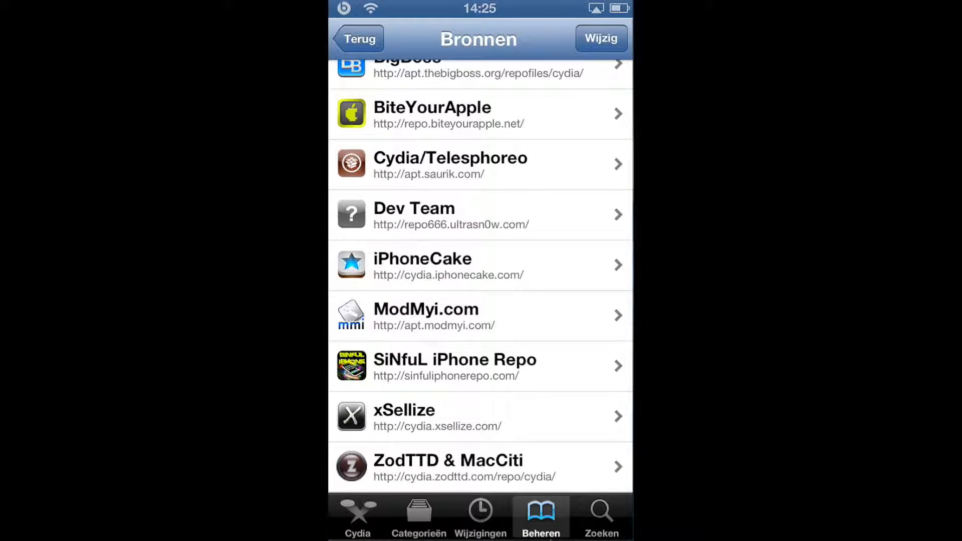
pyautogui.click(601, 515)
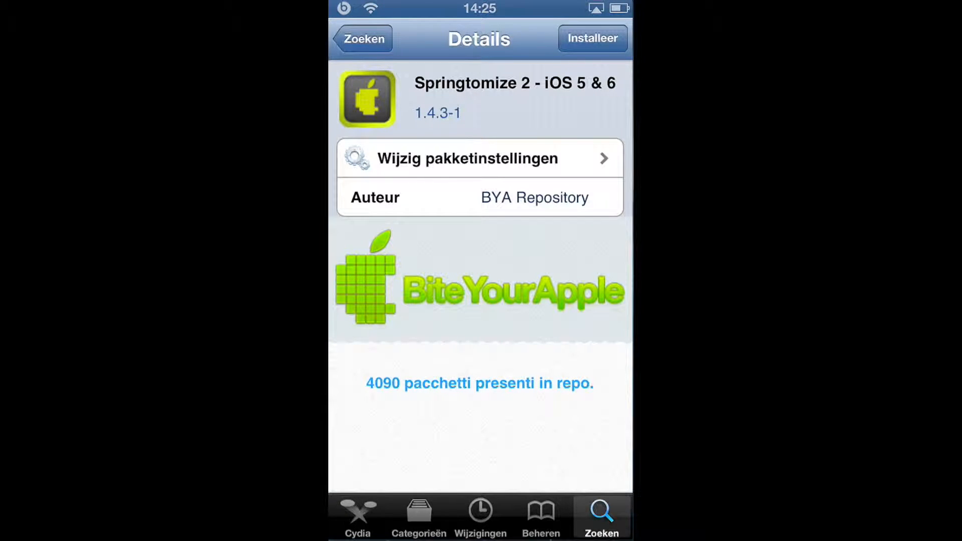
# Tap Installeer on the Springtomize 2 - iOS 5 & 6 details page
pyautogui.click(593, 39)
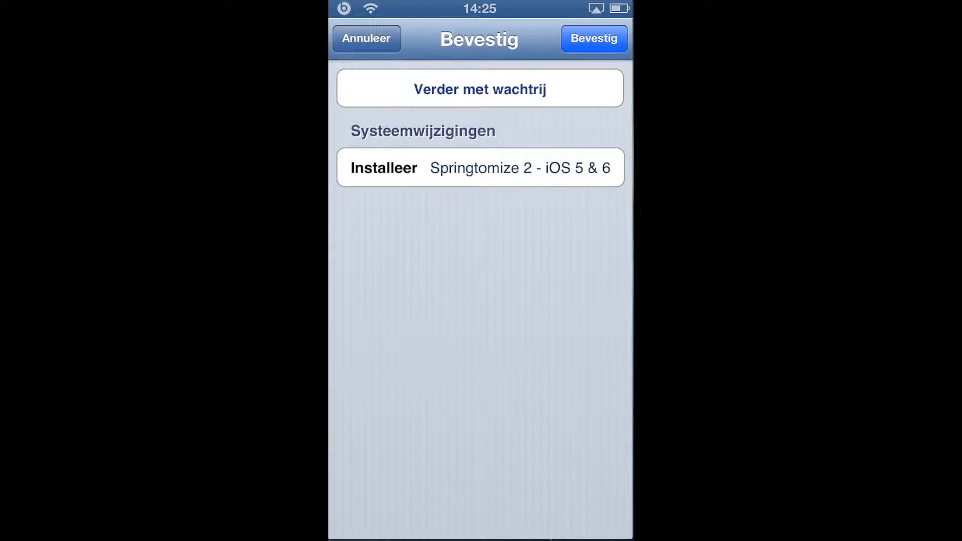
# Confirm the Springtomize 2 - iOS 5 & 6 installation with Bevestig
pyautogui.click(594, 39)
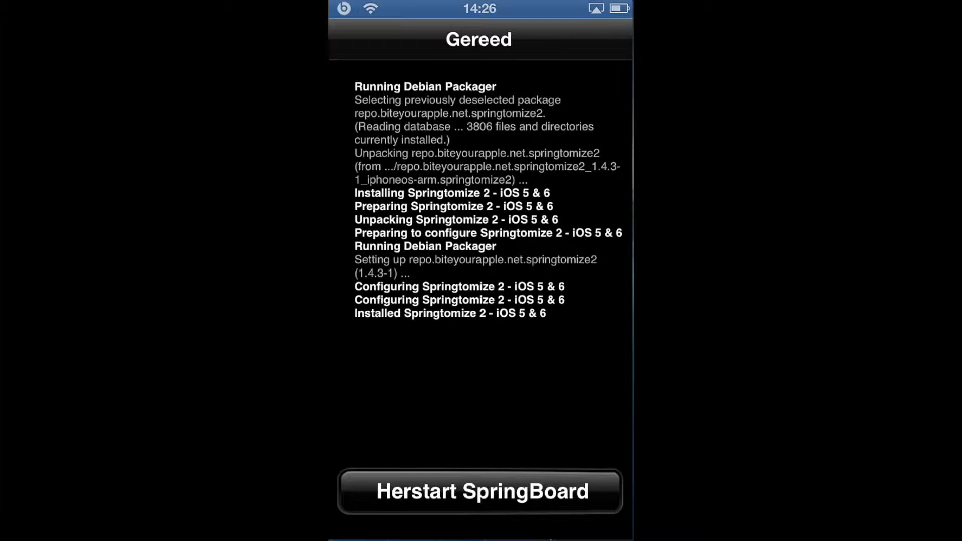
# Restart SpringBoard, then slide to unlock on the lock screen
pyautogui.click(481, 493)
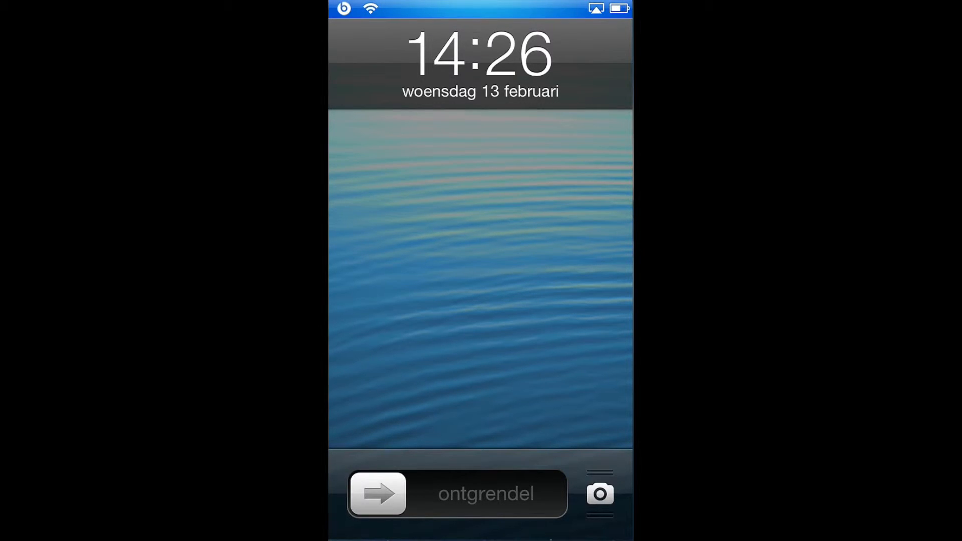
pyautogui.moveTo(377, 494); pyautogui.dragTo(537, 494)
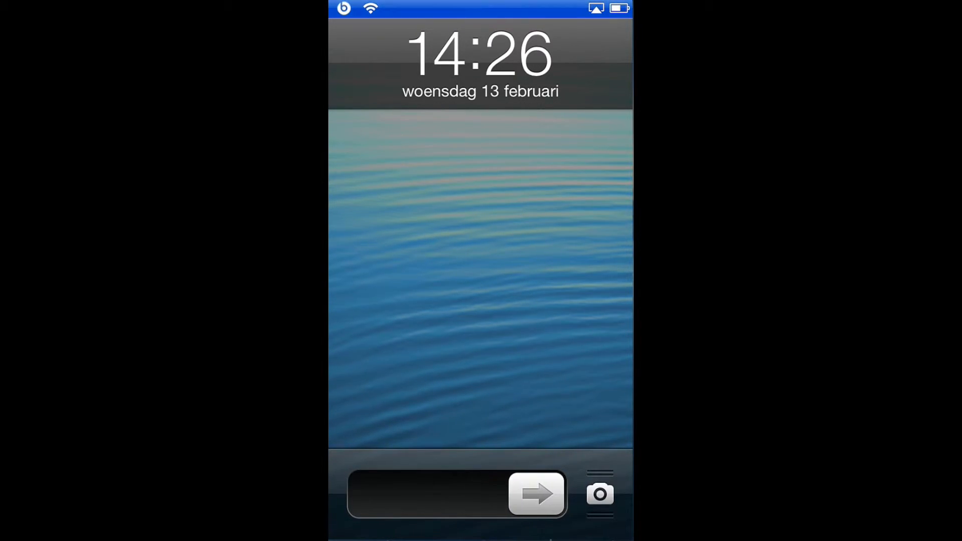